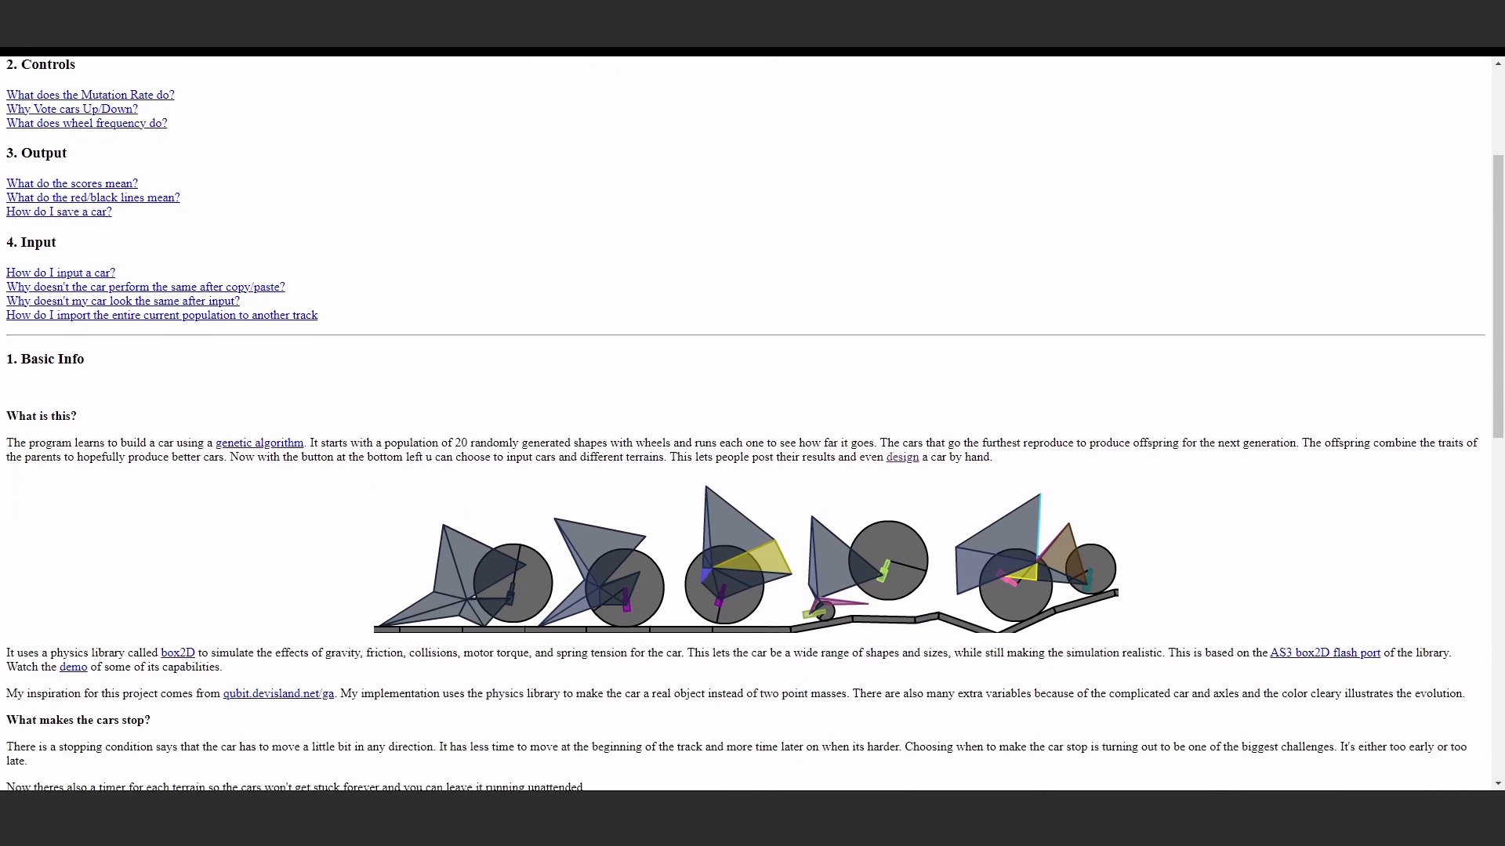
scroll(down, 3)
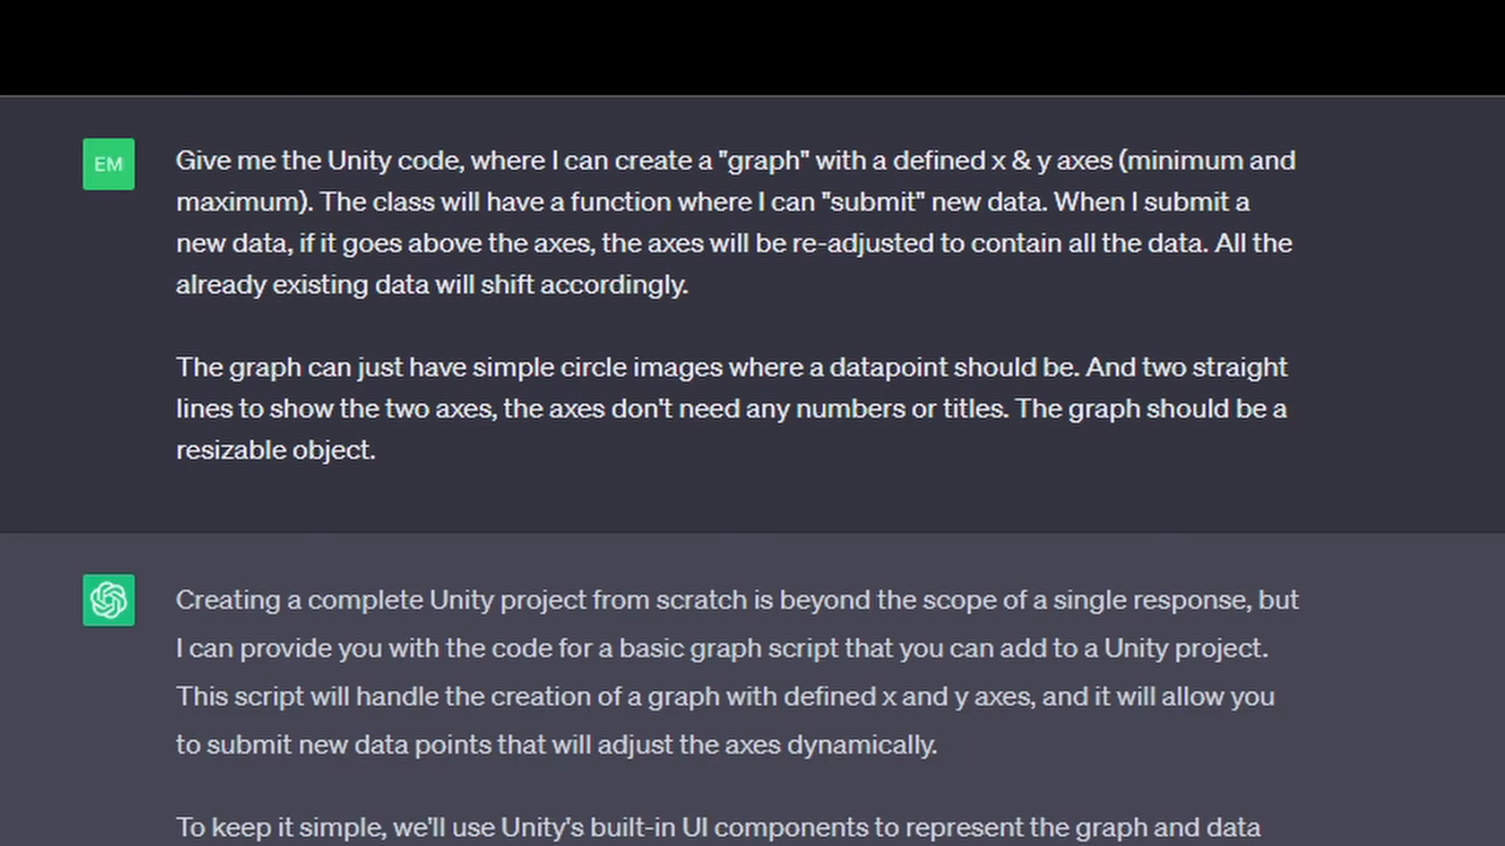
scroll(down, 3)
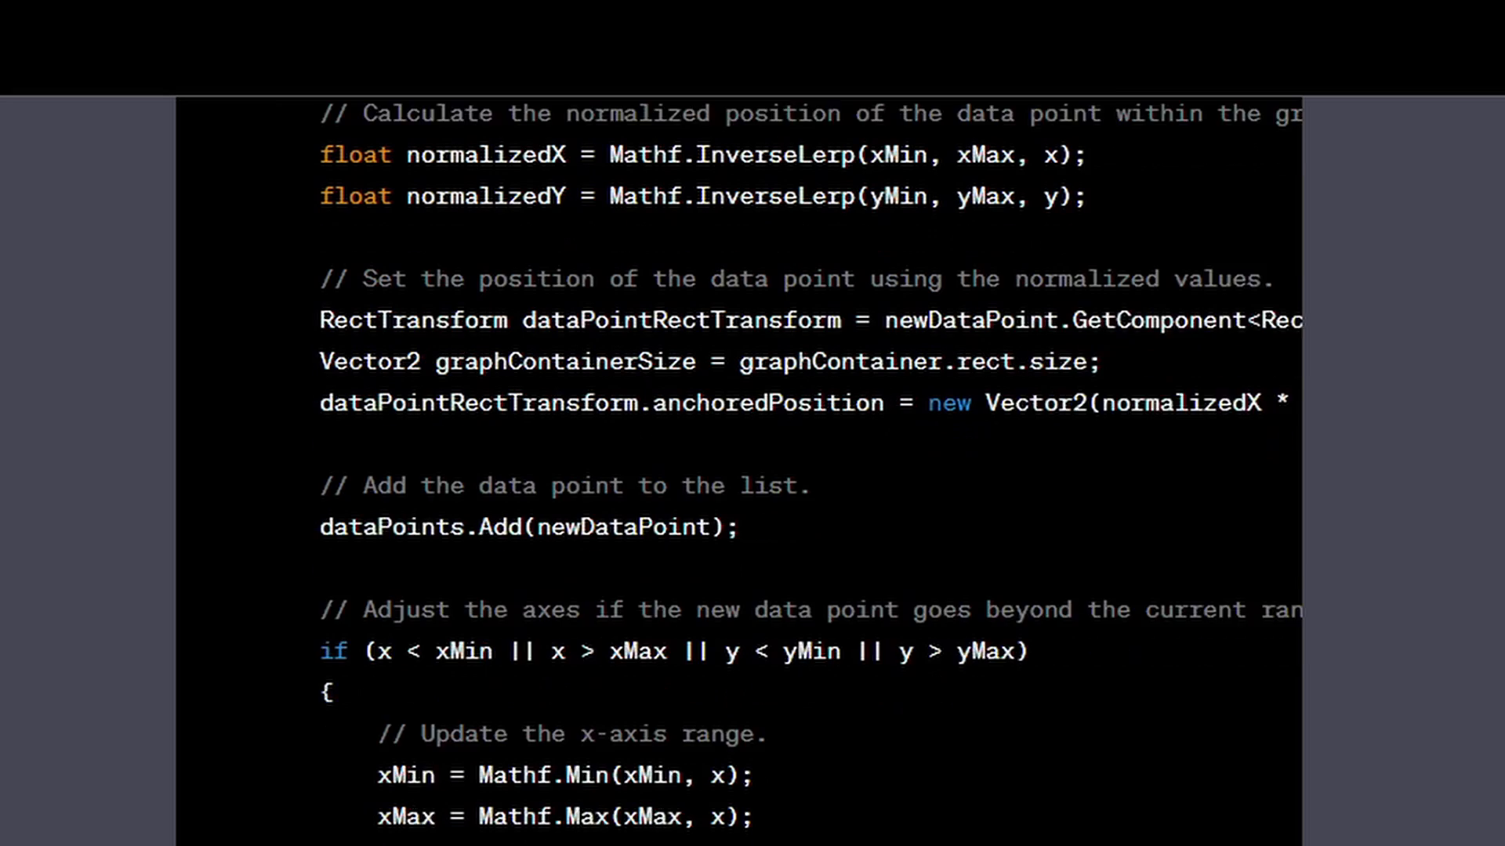